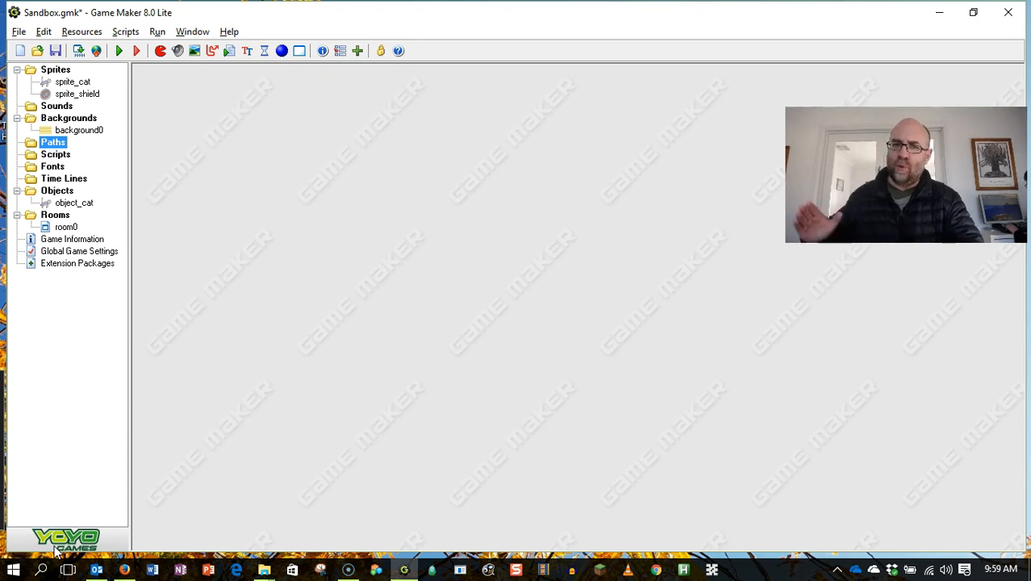
mouse_move(135, 278)
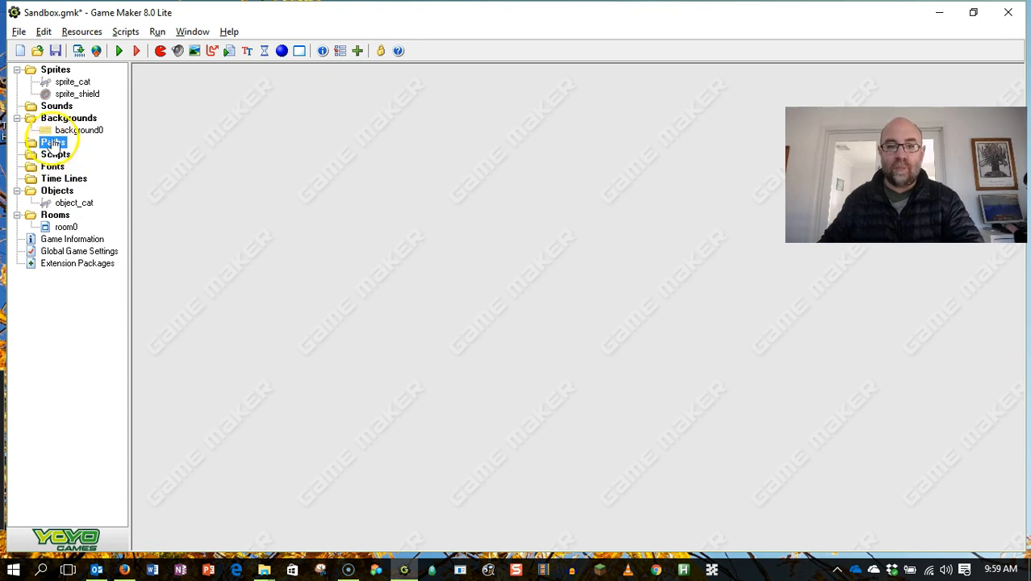
Step: Right-click the Paths folder in the resource tree for its context menu
right_click(52, 142)
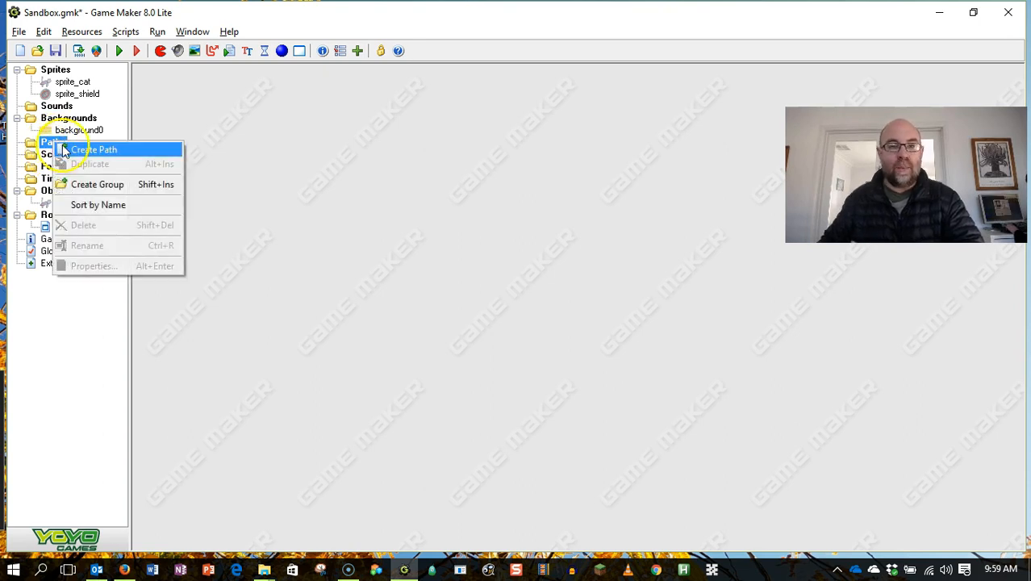
Step: Create path1, maximize its editor, and place four zigzagging points on the grid
left_click(94, 150)
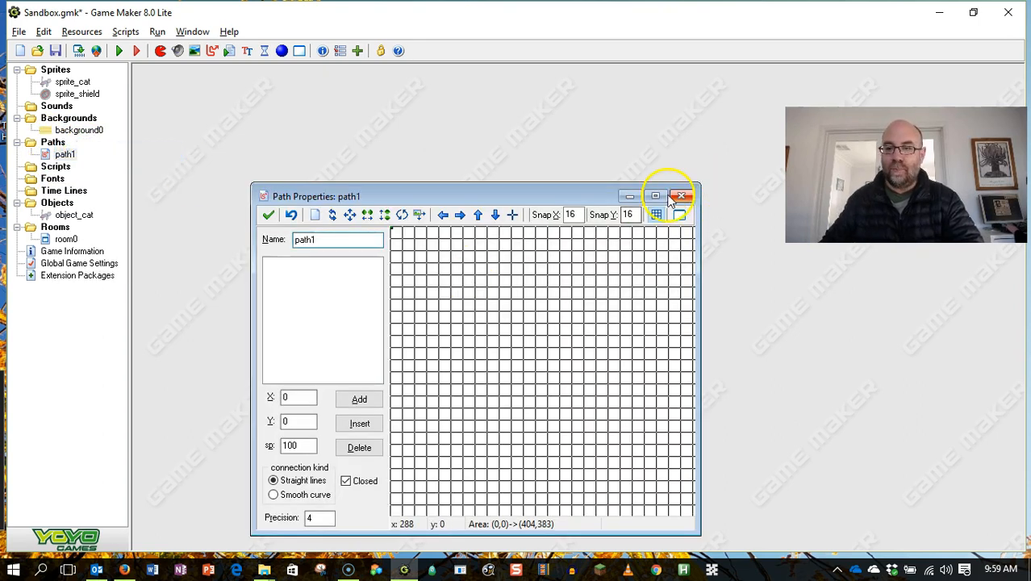
left_click(657, 194)
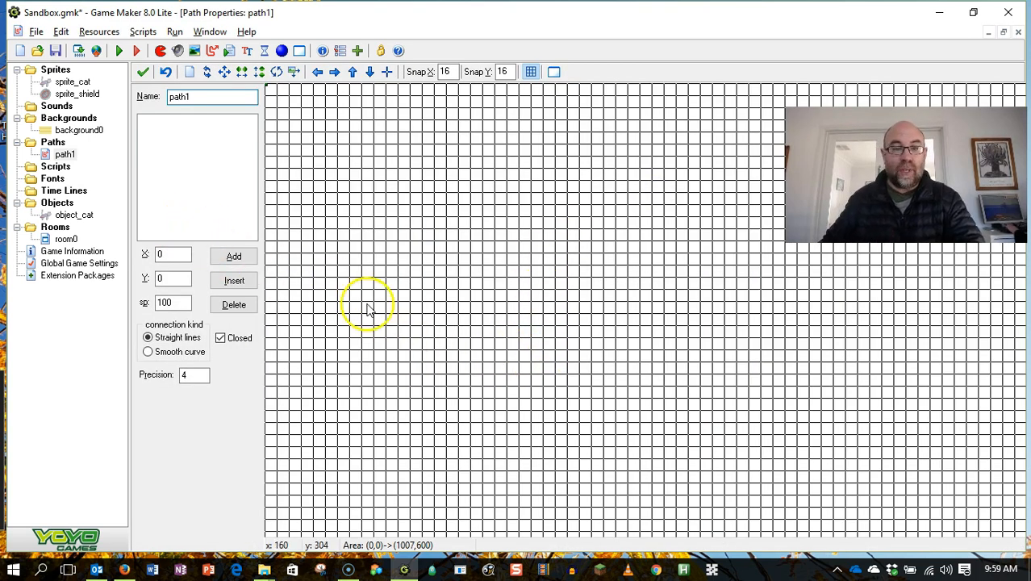
mouse_move(474, 460)
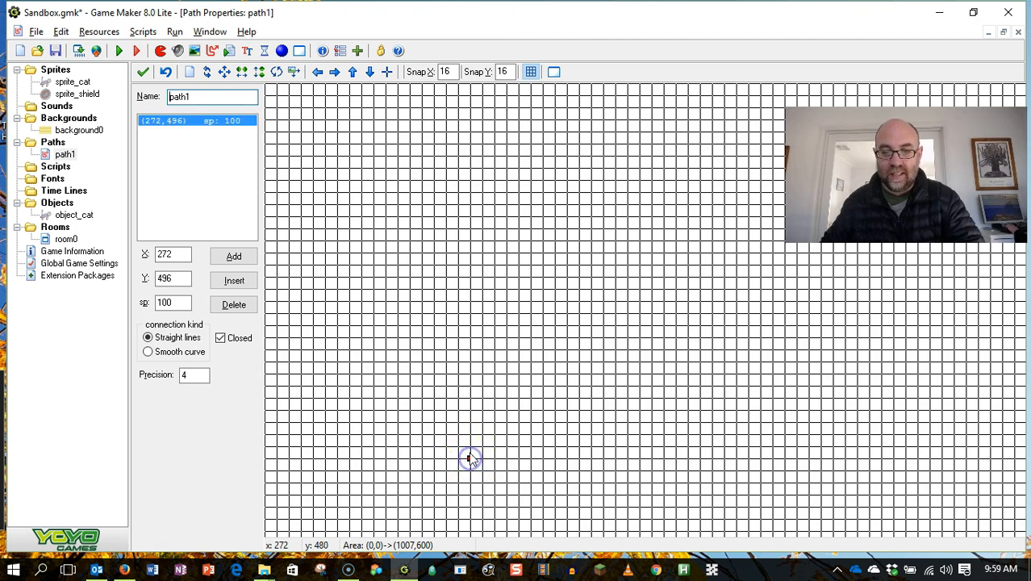
left_click(419, 334)
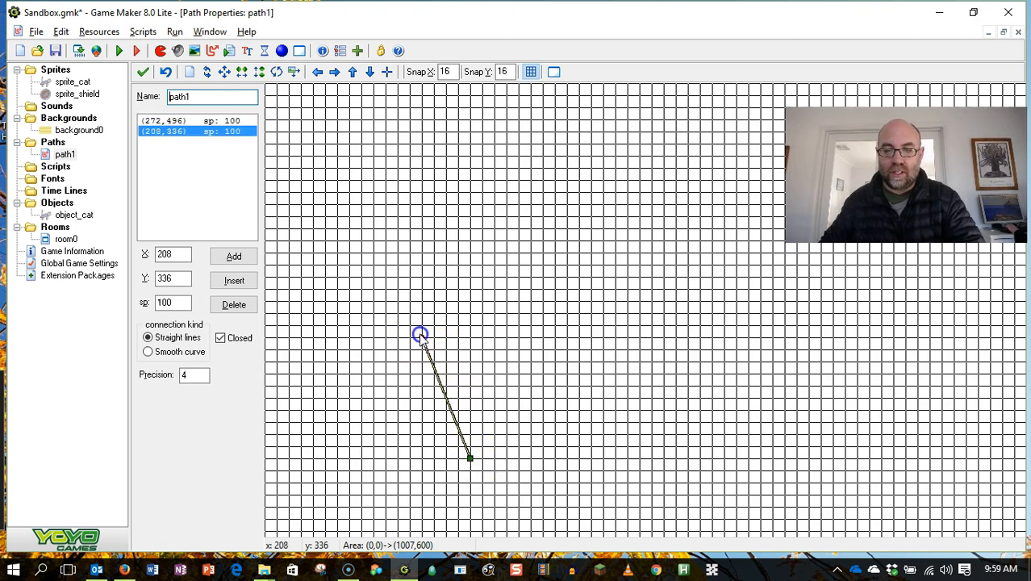
left_click(493, 238)
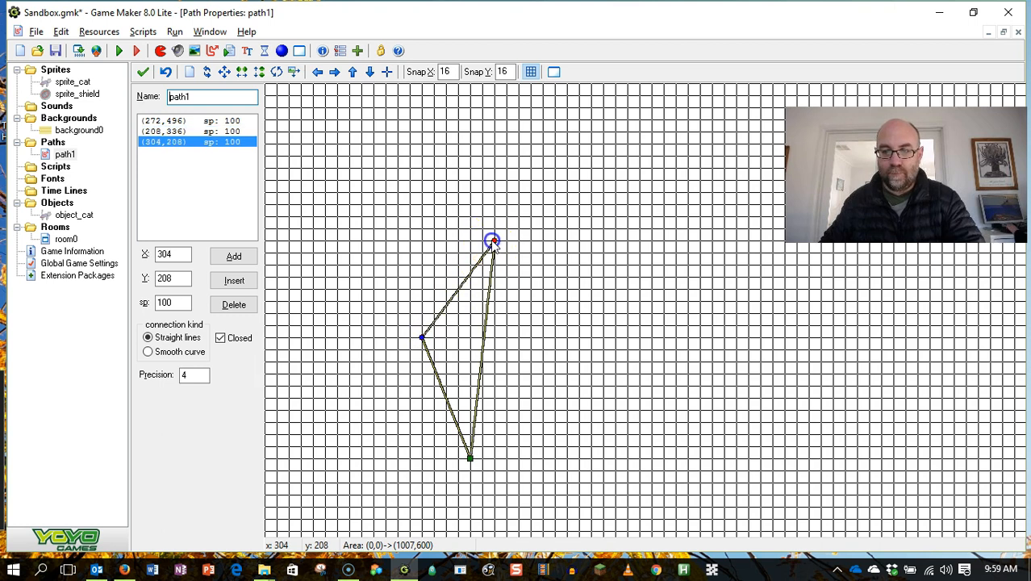
left_click(431, 169)
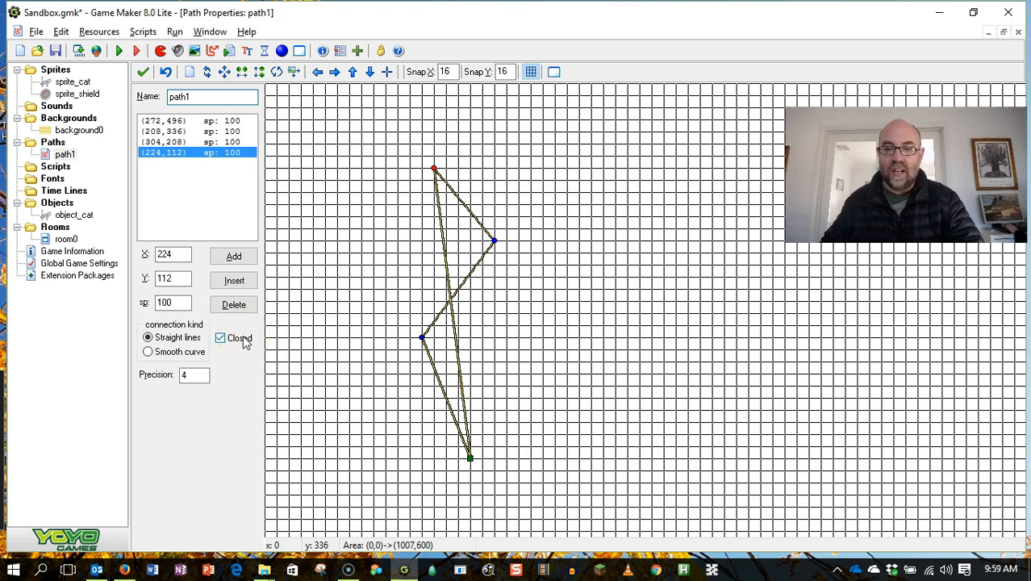
Step: Uncheck Closed, set the path to smooth curve, and review its second and third points
left_click(220, 337)
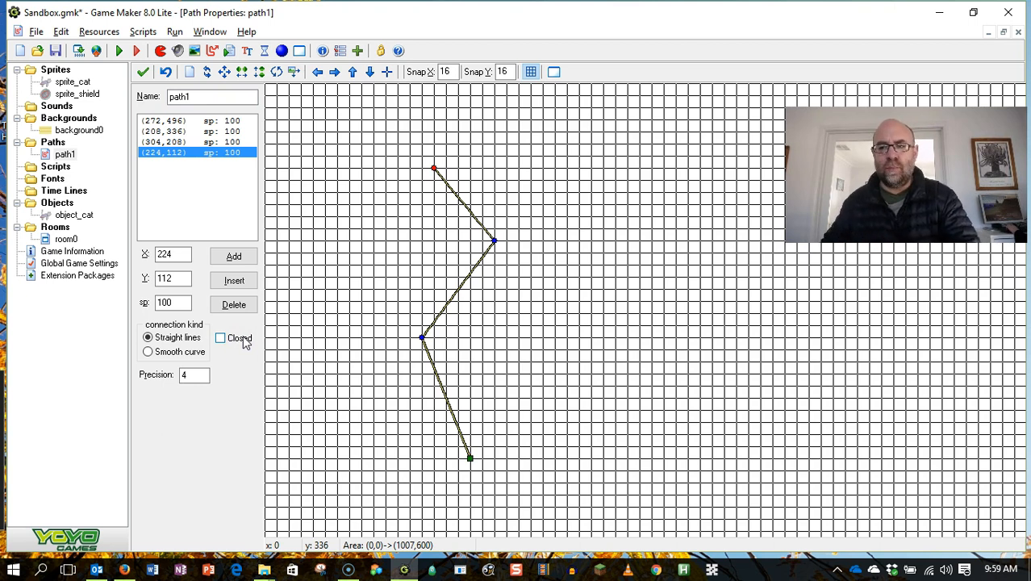
left_click(148, 351)
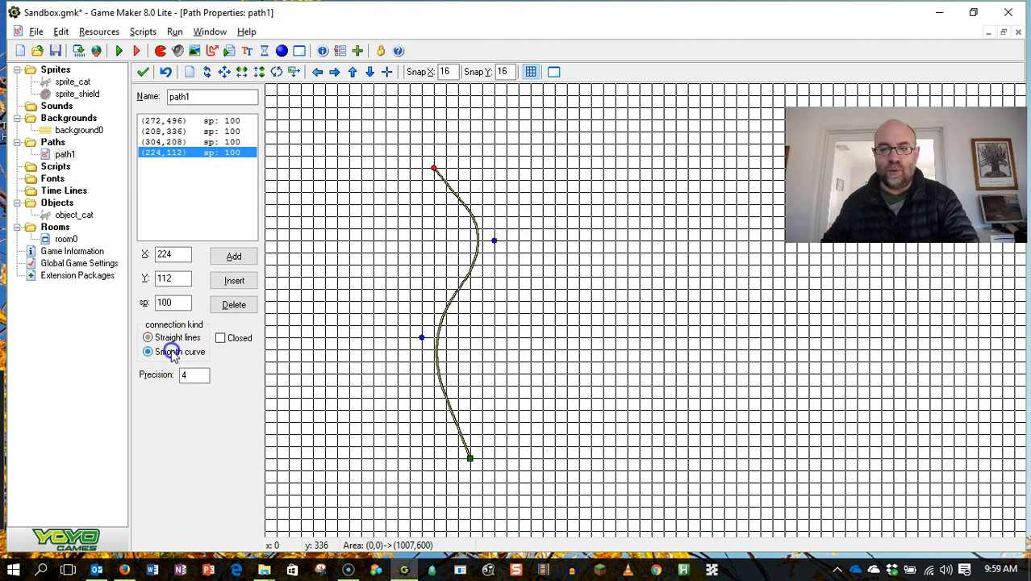
mouse_move(171, 354)
type("_flipper")
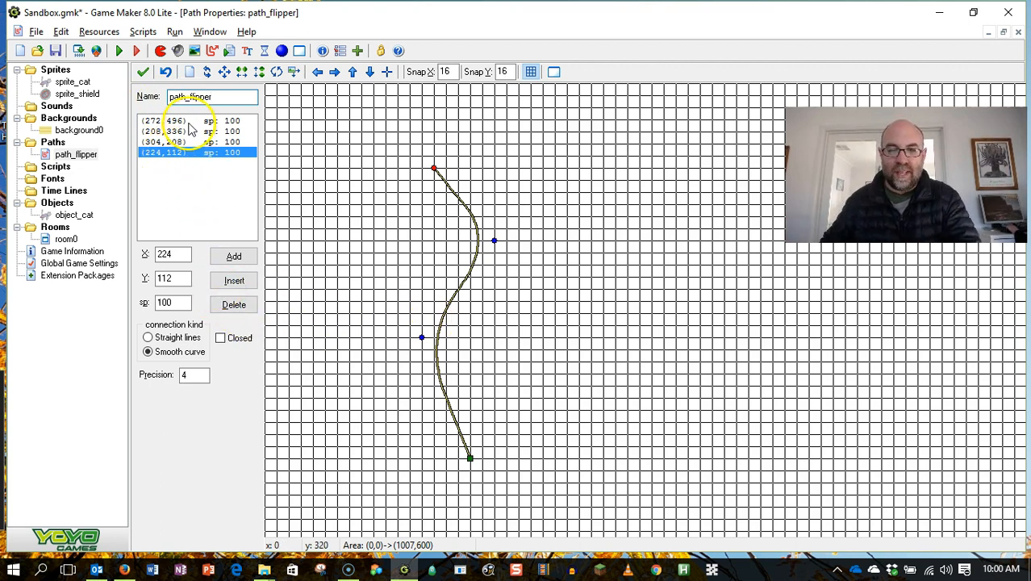
left_click(165, 131)
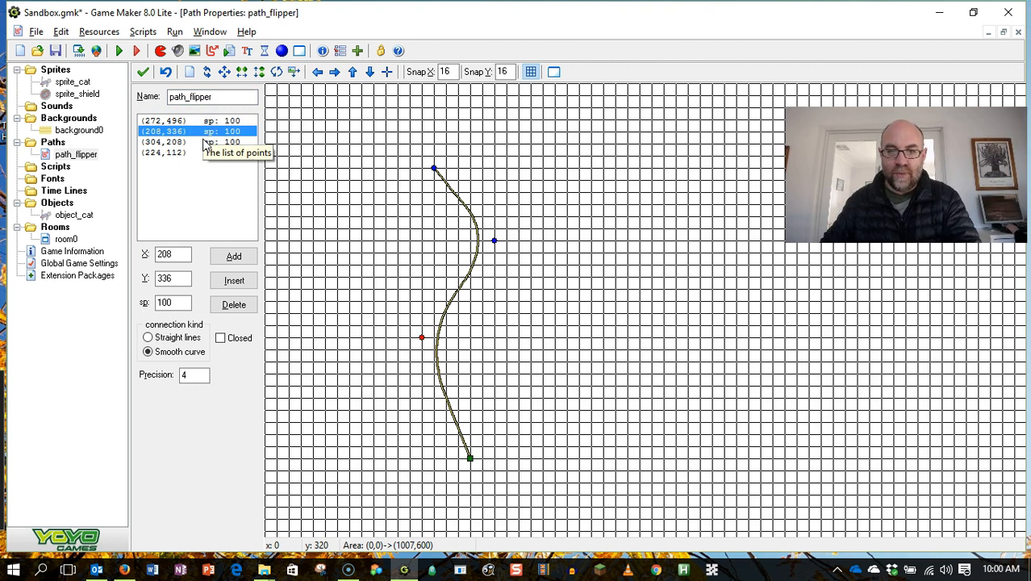
left_click(163, 142)
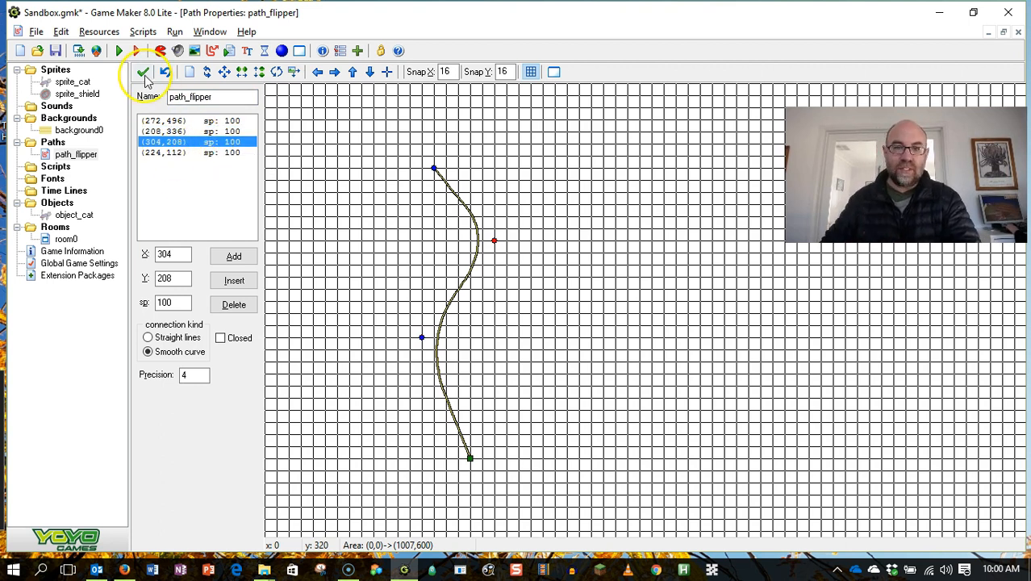
Step: Save and close path_flipper, then open object_cat's properties from the resource tree
left_click(146, 73)
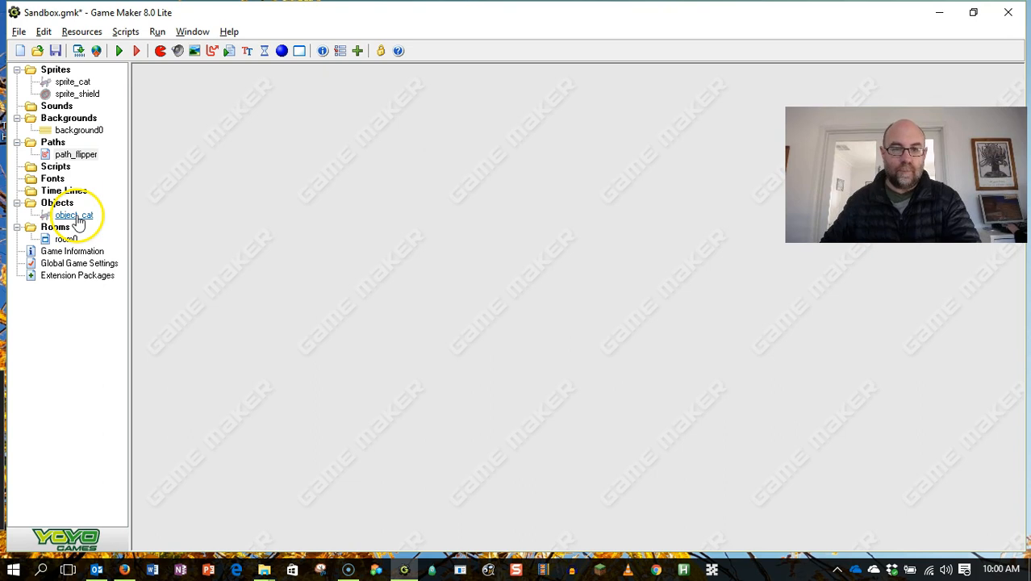
double_click(65, 238)
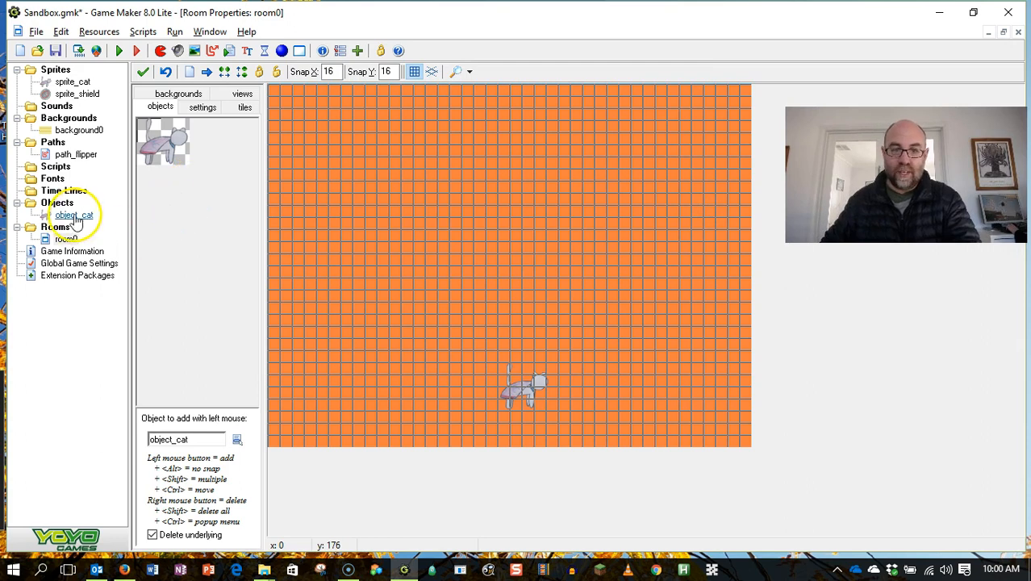
double_click(74, 214)
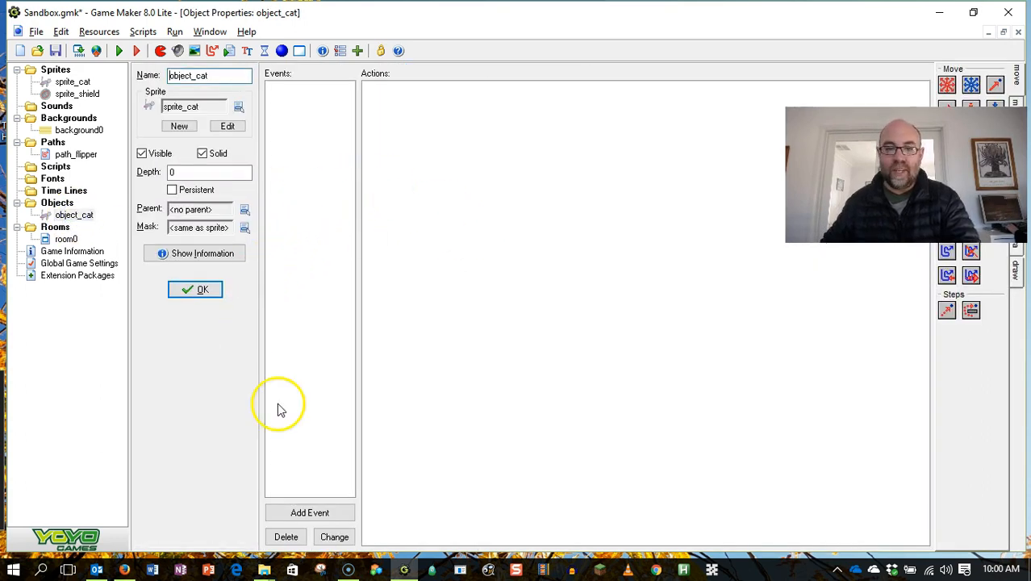
Step: Add a Key Press <Space> event to object_cat
left_click(310, 512)
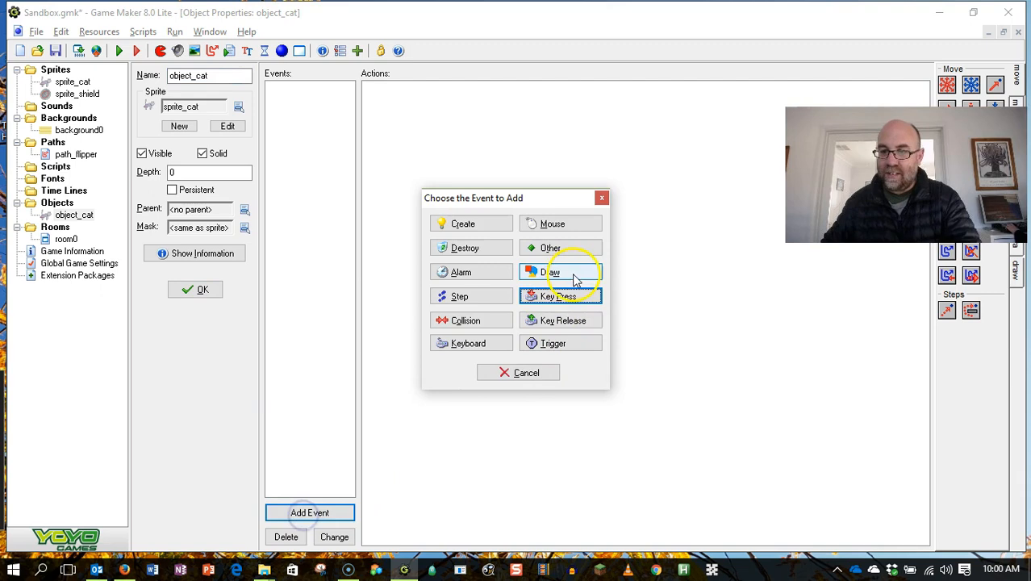
left_click(560, 296)
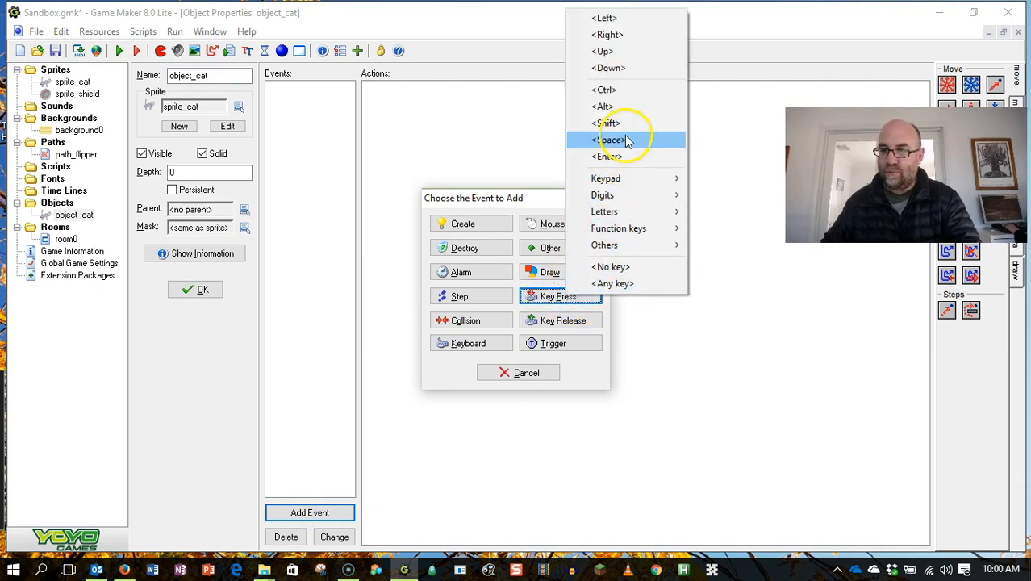
left_click(621, 139)
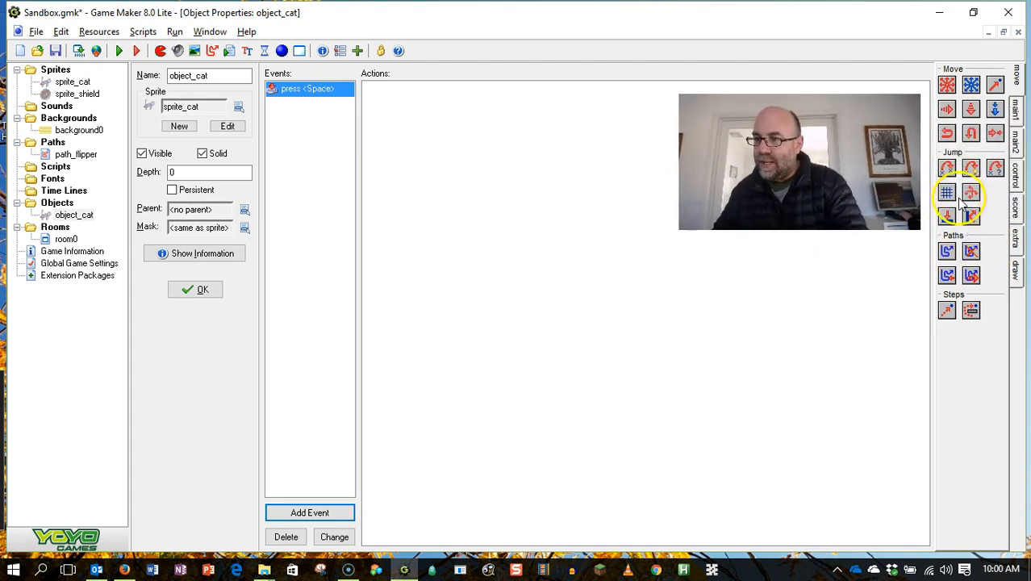
mouse_move(946, 251)
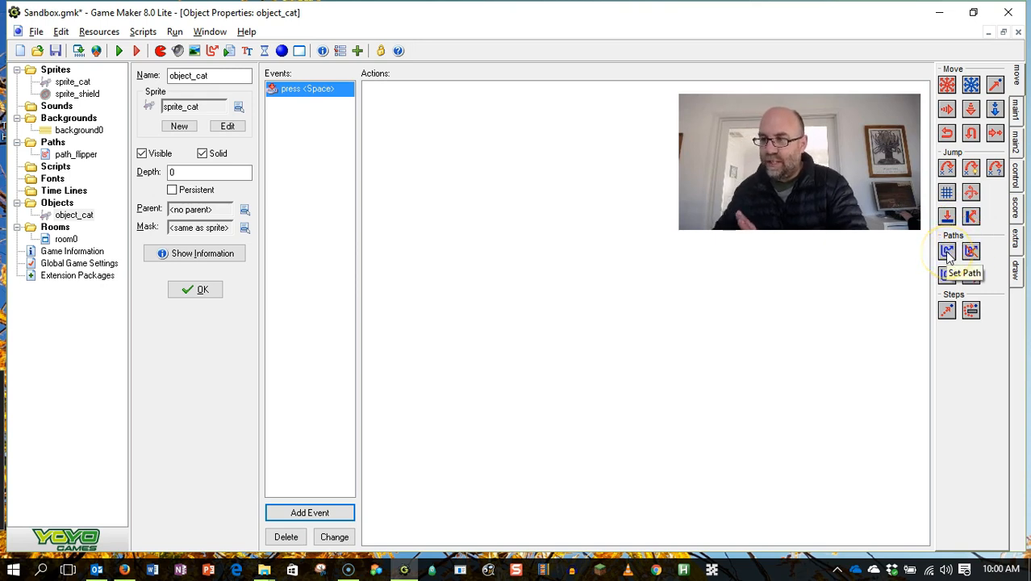
Step: Add Set Path using path_flipper at speed 3, reversing at the end, and confirm
left_click(947, 251)
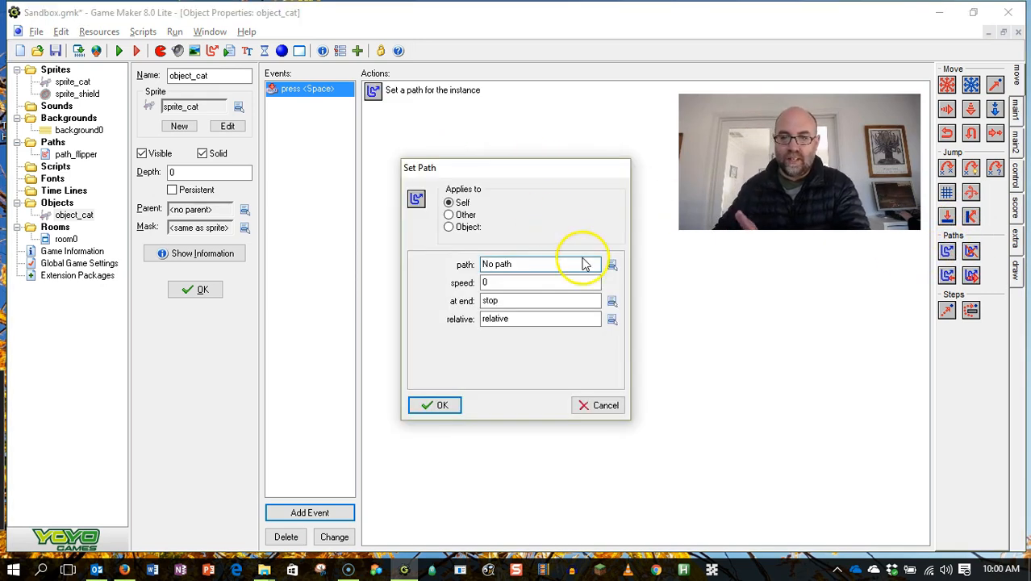
left_click(613, 264)
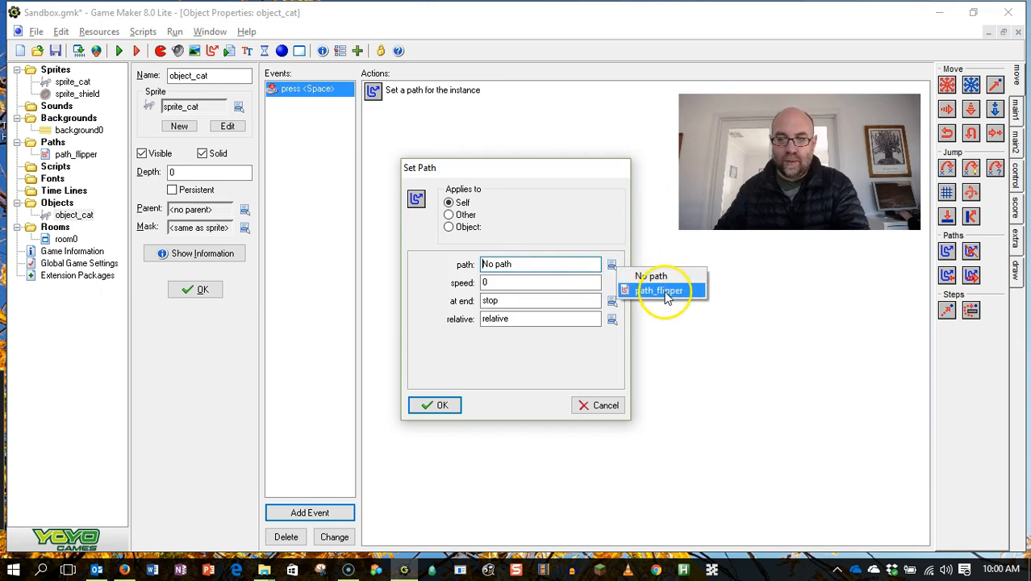
left_click(659, 290)
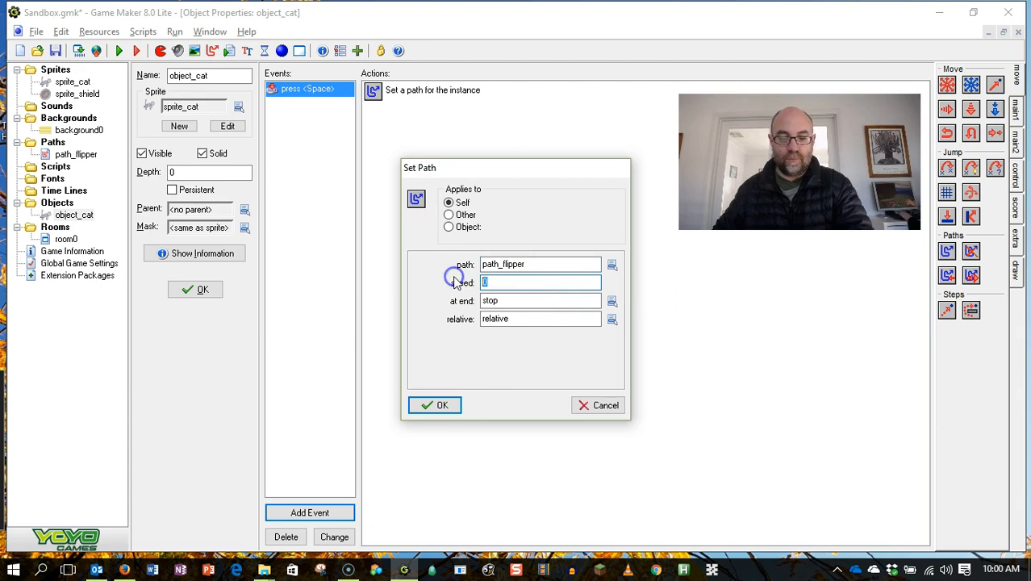
type("3")
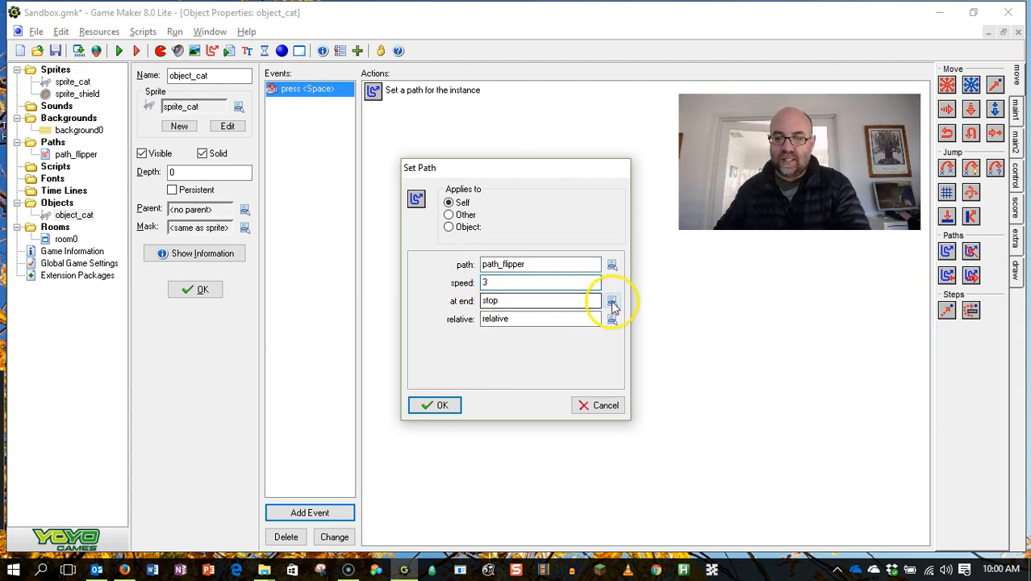
left_click(611, 300)
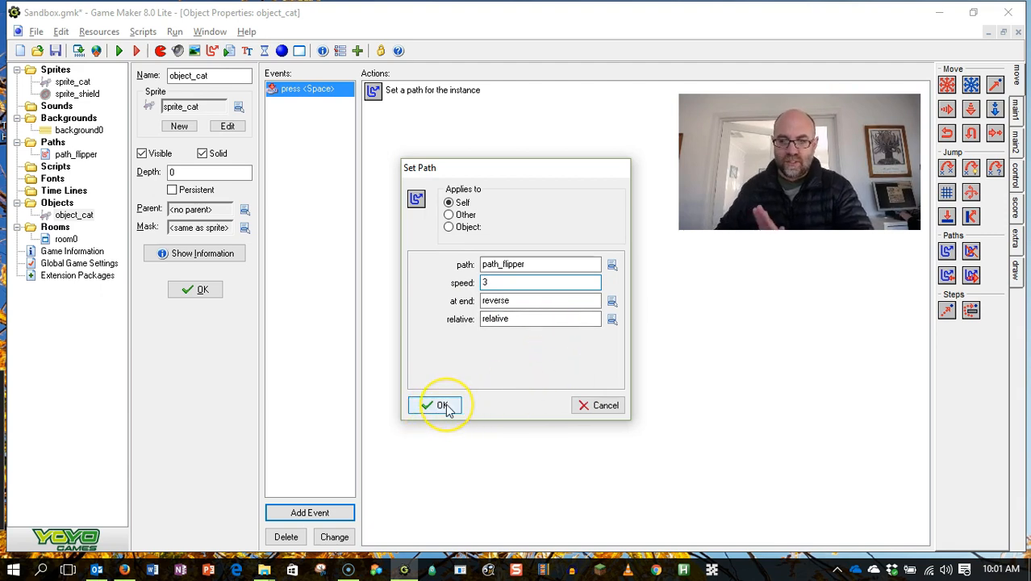
left_click(439, 405)
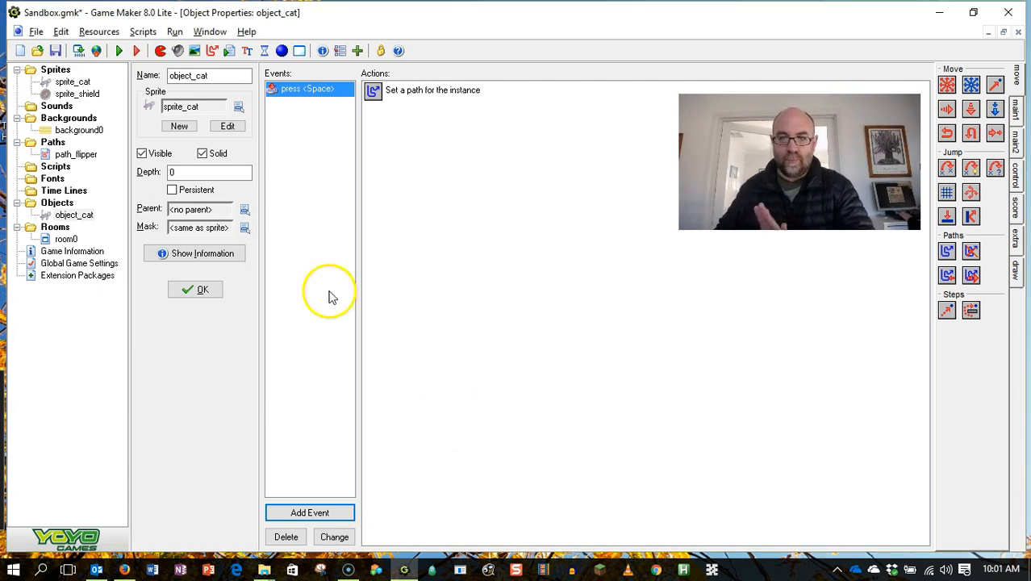